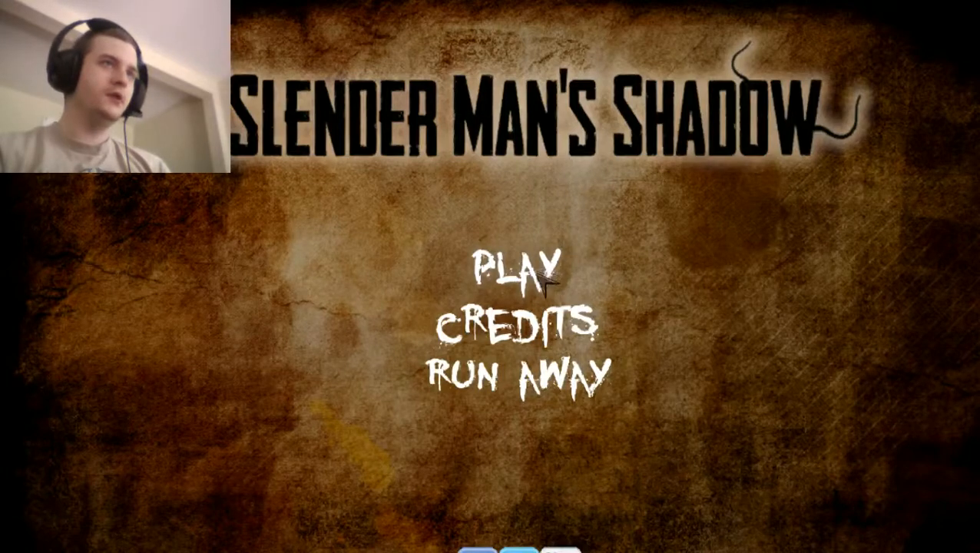
pyautogui.click(513, 271)
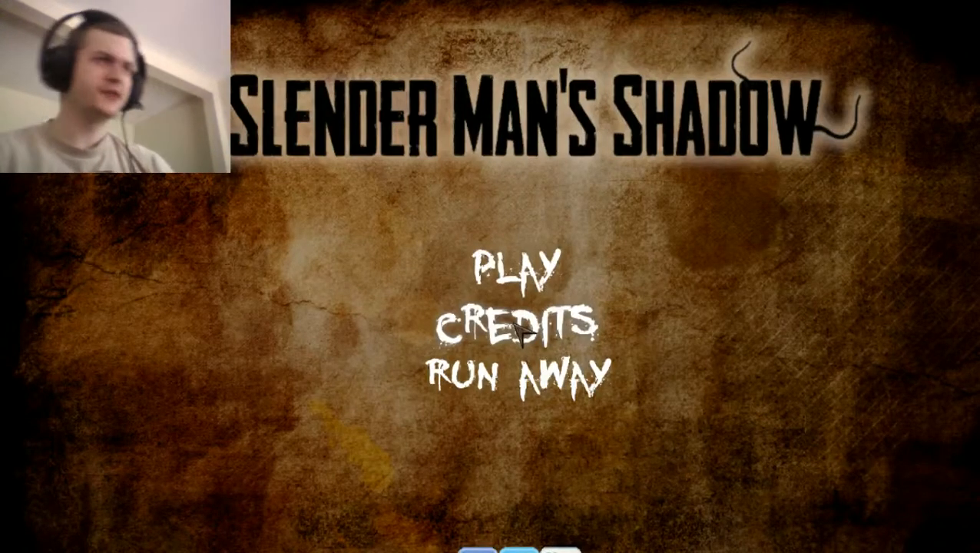
pyautogui.click(514, 274)
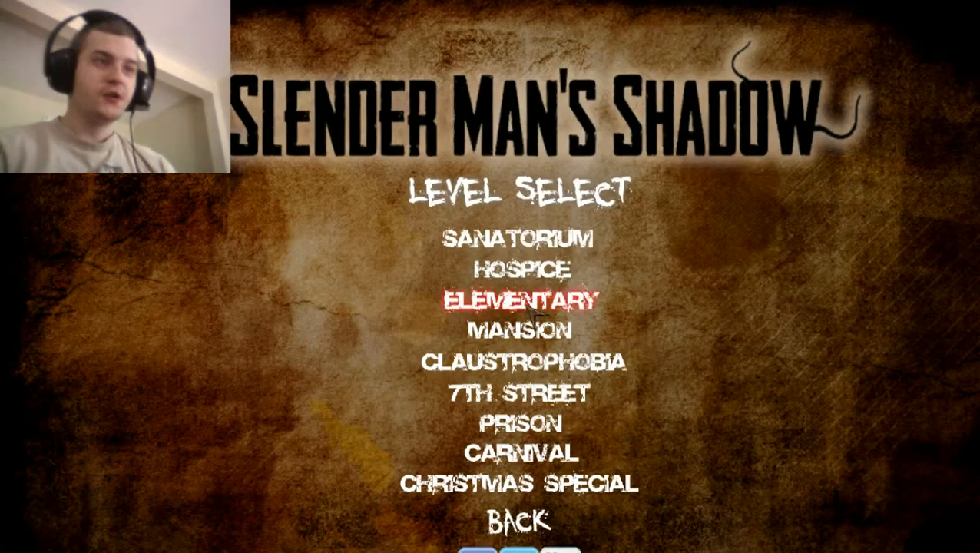
pyautogui.click(520, 521)
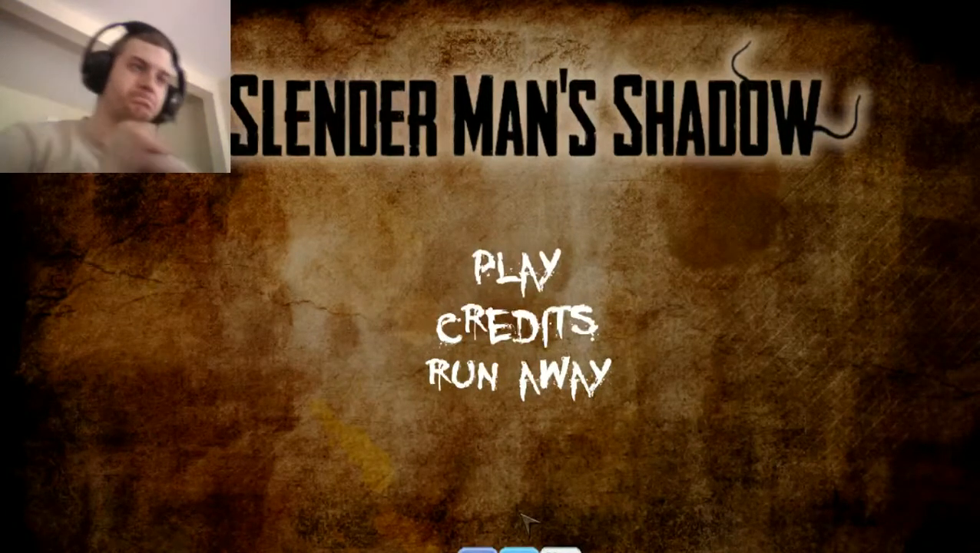